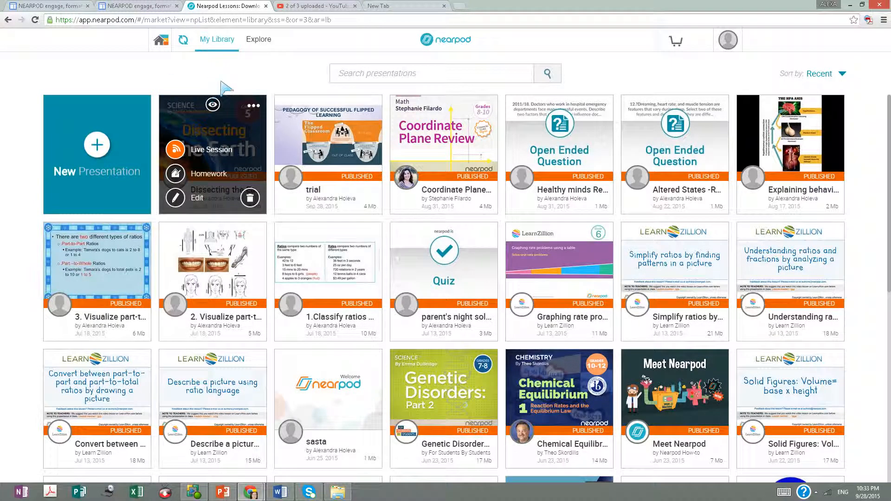
pyautogui.moveTo(259, 46)
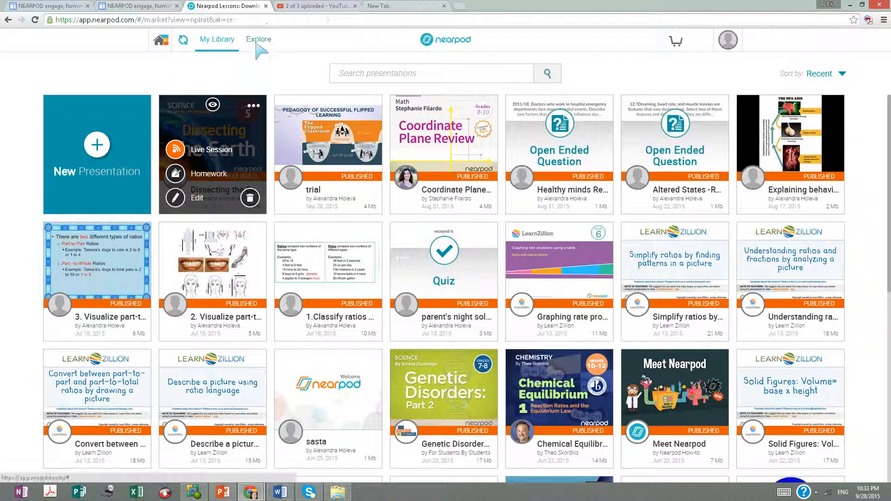
# Switch from My Library to the Explore marketplace of shared lessons.
pyautogui.click(258, 39)
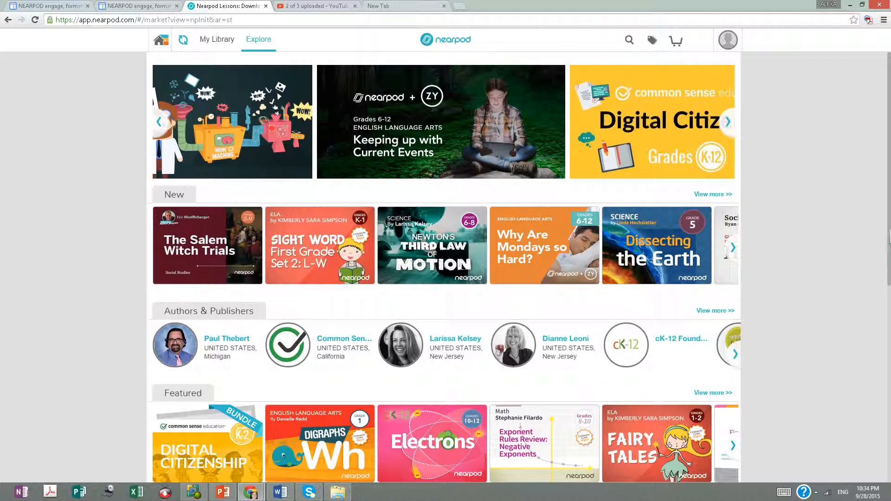
pyautogui.click(727, 122)
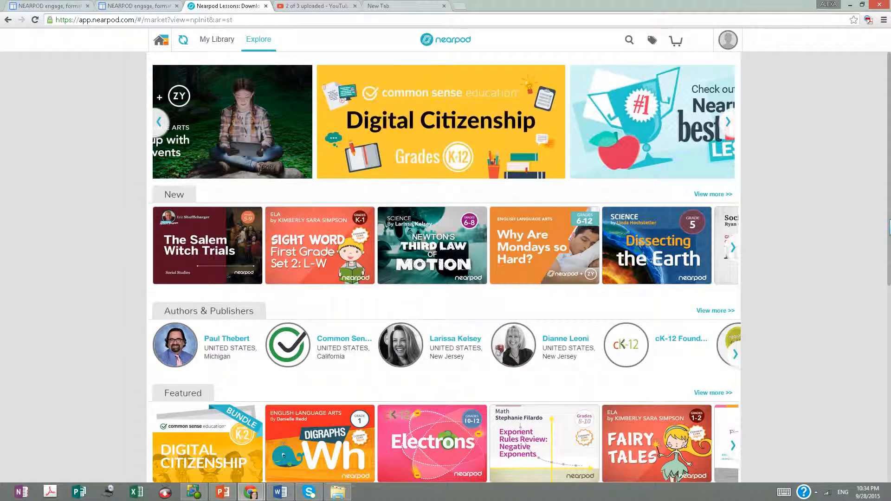
pyautogui.scroll(-3)
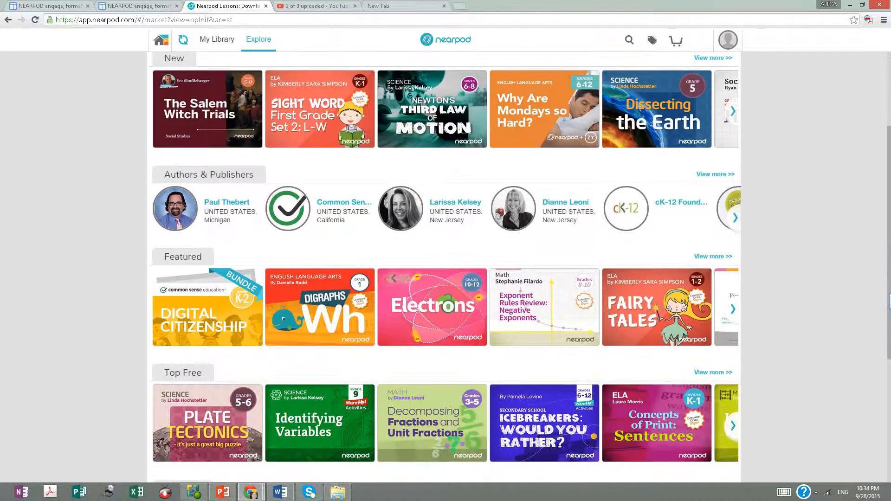
pyautogui.scroll(-3)
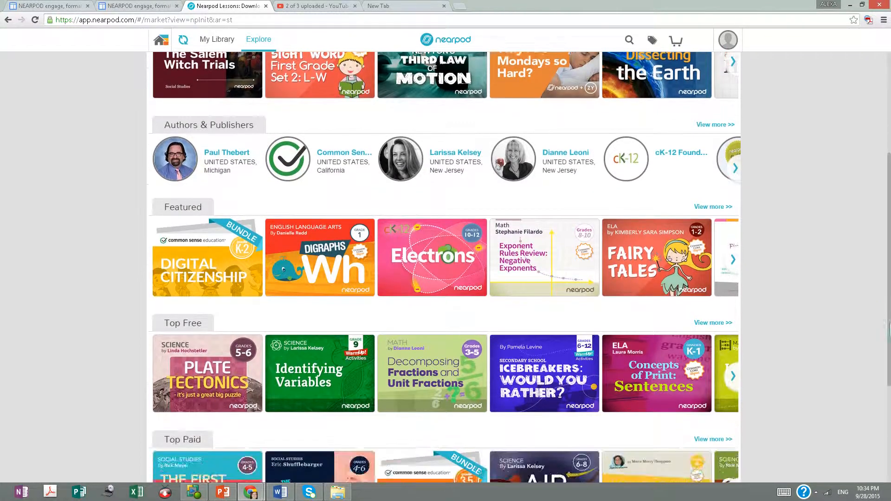
pyautogui.scroll(-3)
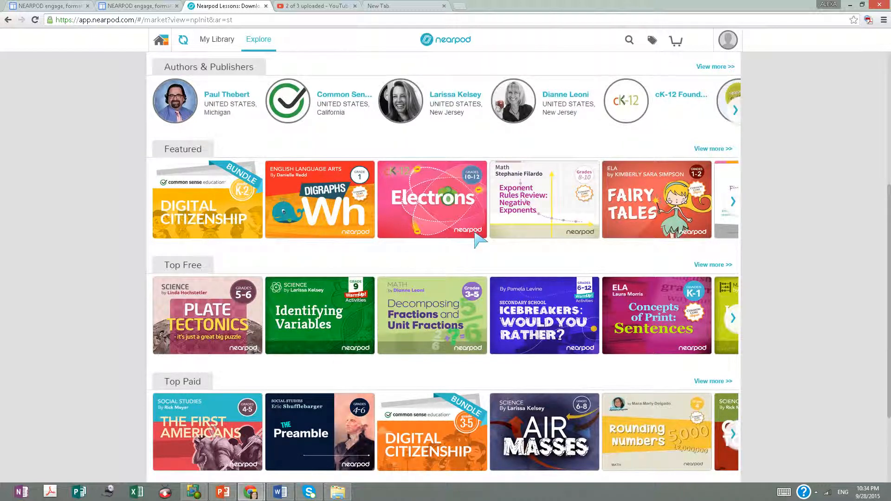
pyautogui.click(431, 199)
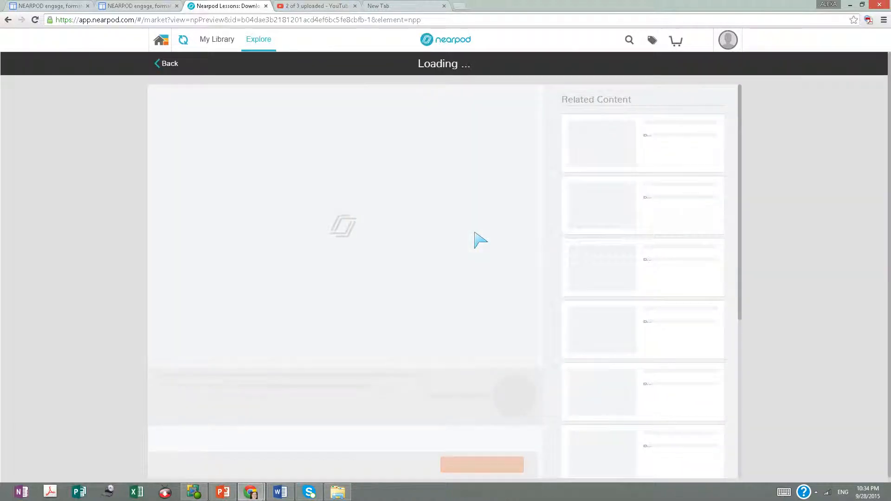
pyautogui.moveTo(477, 471)
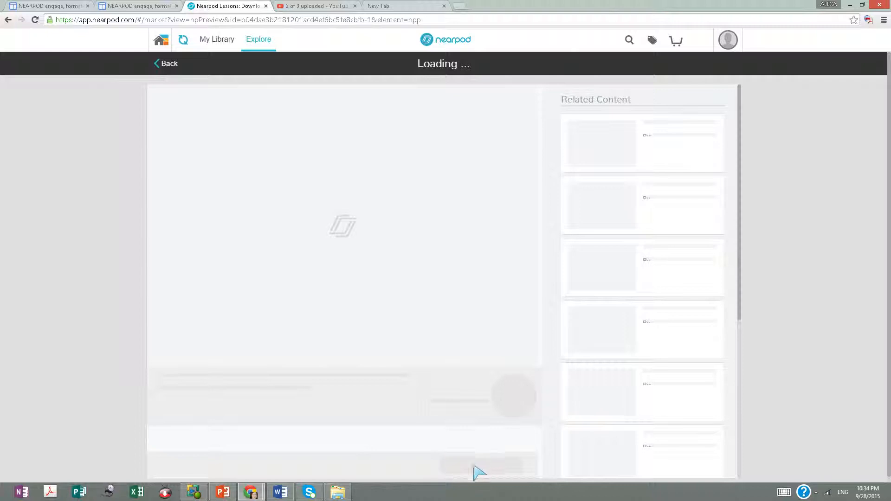
pyautogui.moveTo(496, 476)
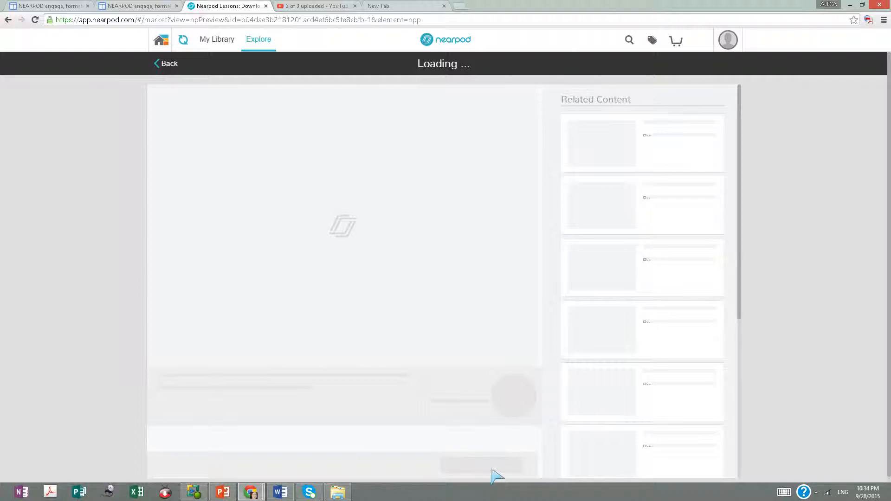
pyautogui.moveTo(598, 427)
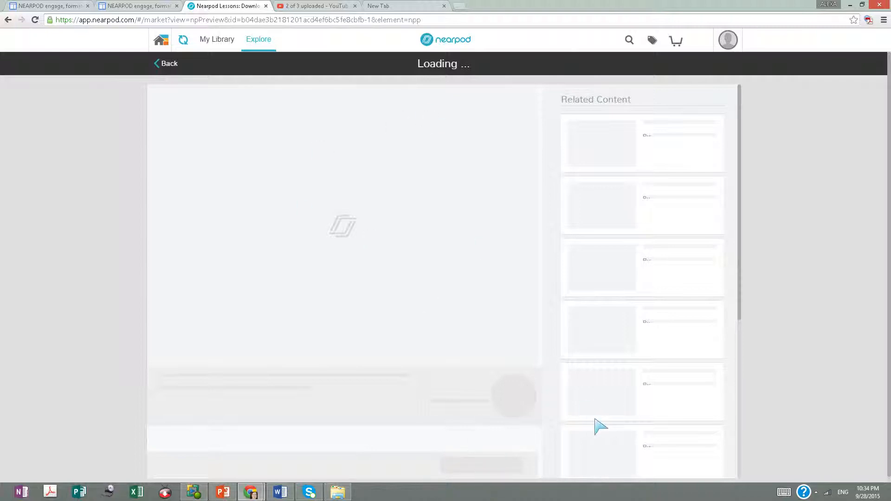
pyautogui.moveTo(489, 500)
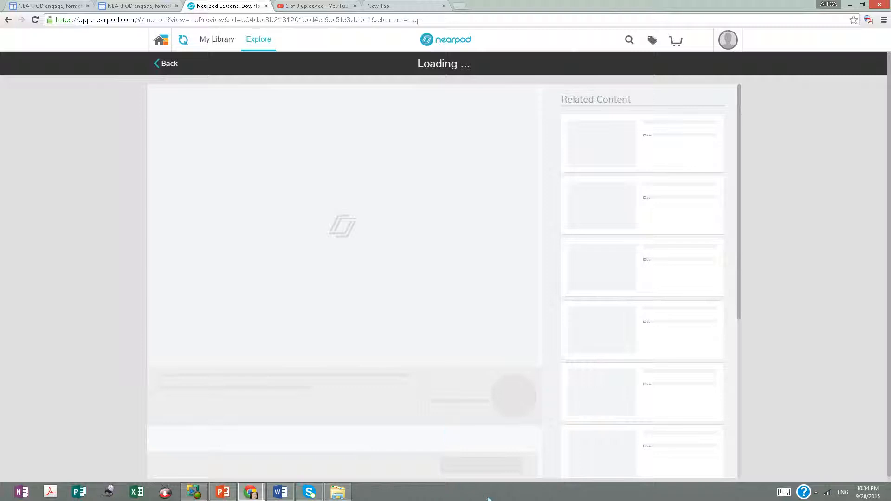
pyautogui.moveTo(880, 165)
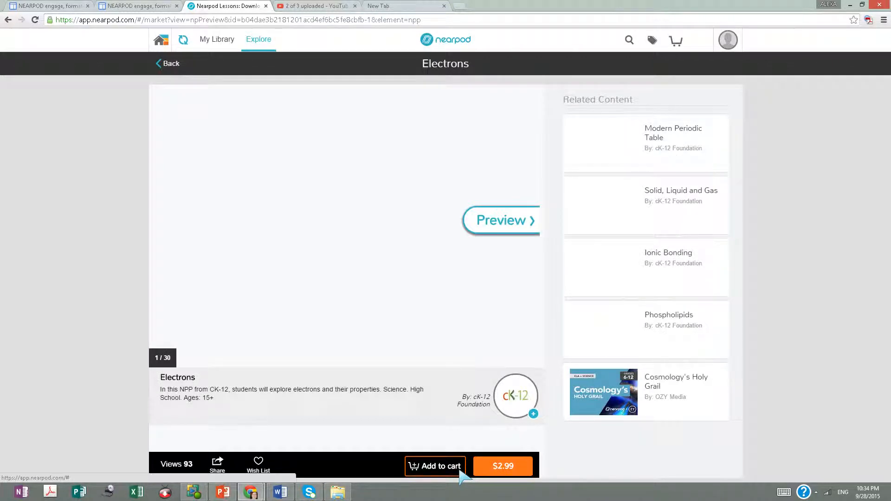
pyautogui.moveTo(519, 455)
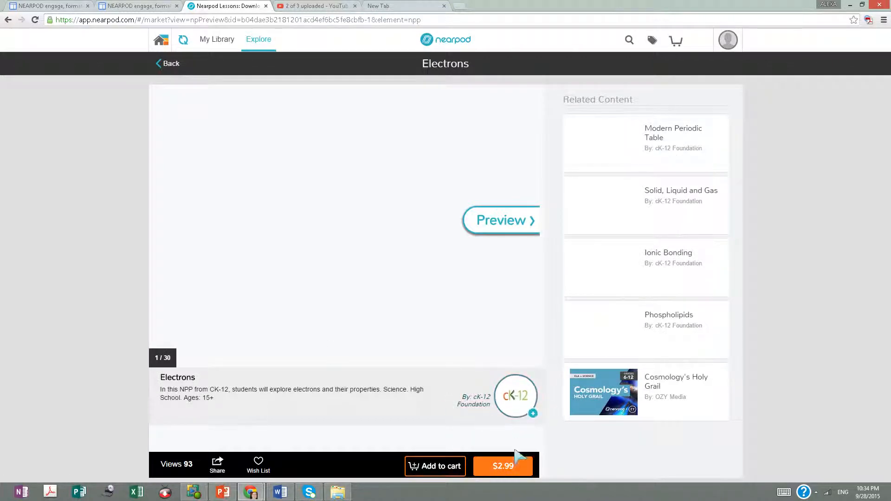
pyautogui.moveTo(460, 474)
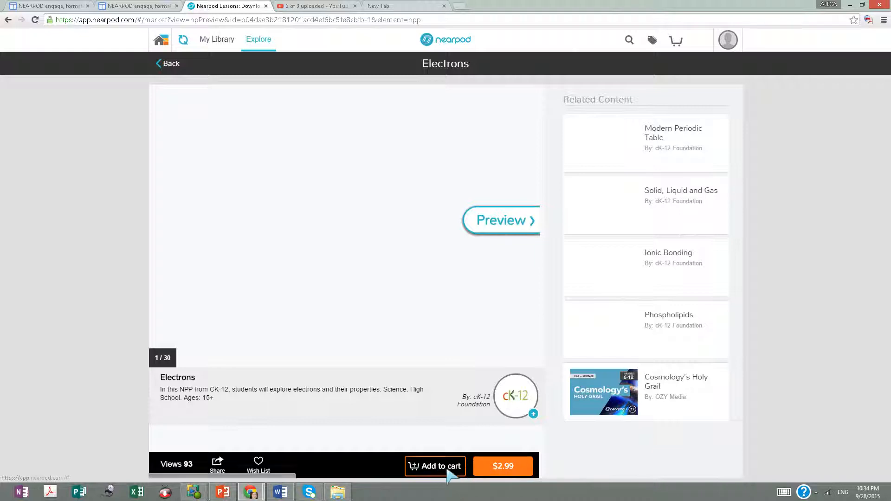
pyautogui.moveTo(674, 190)
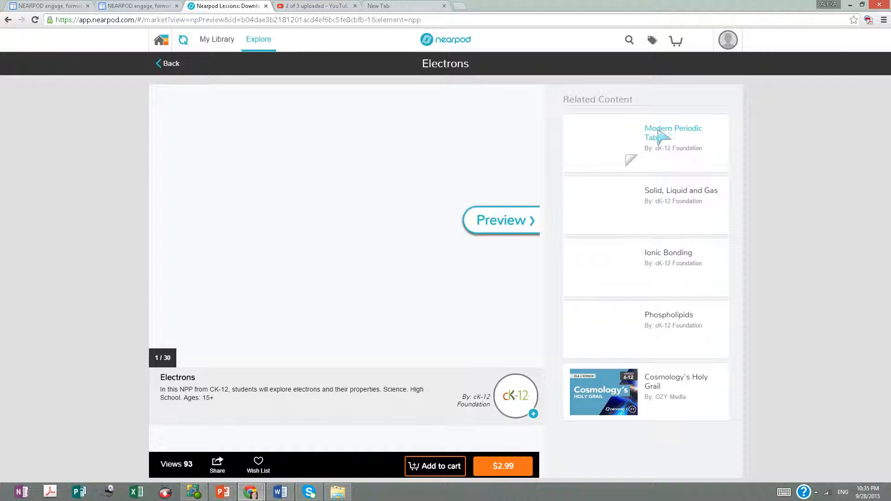
pyautogui.click(673, 133)
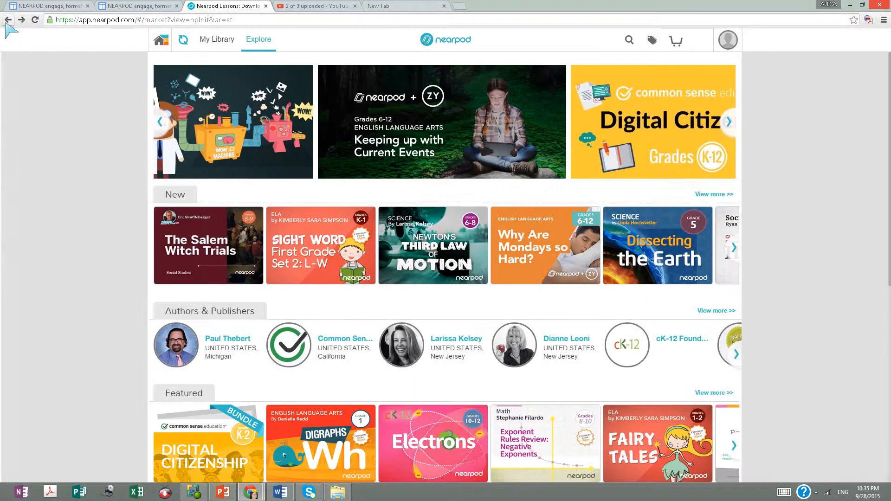
pyautogui.moveTo(670, 67)
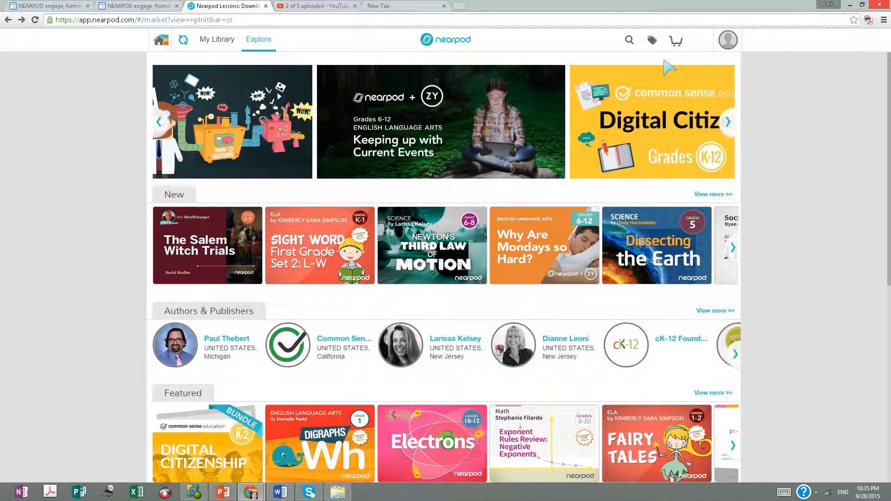
# Search the marketplace for 'electrons' to list matching lessons.
pyautogui.click(628, 40)
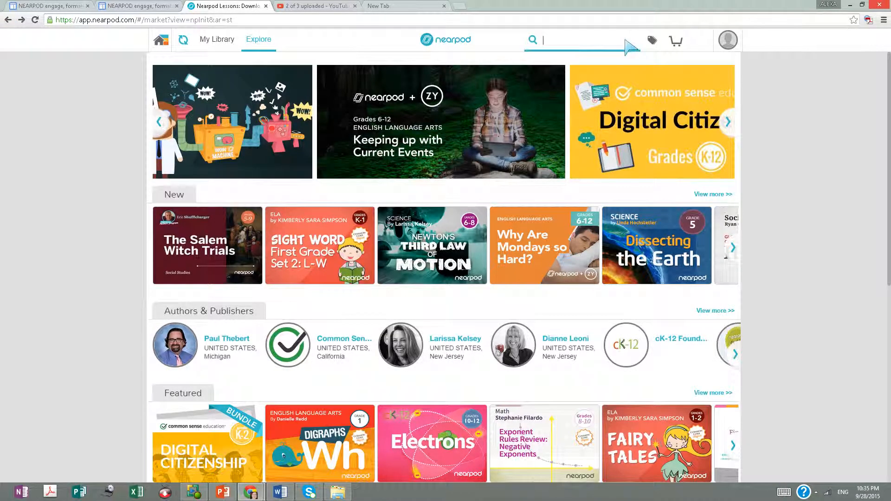
pyautogui.write('elec')
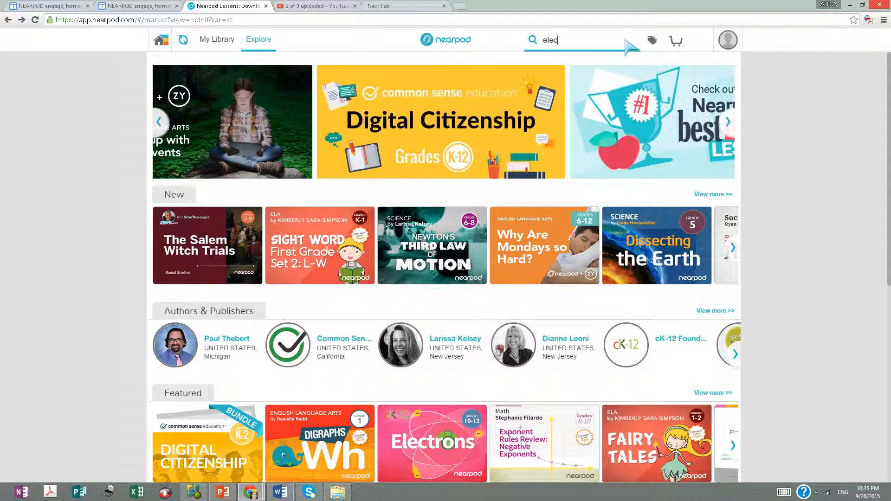
pyautogui.press('Return')
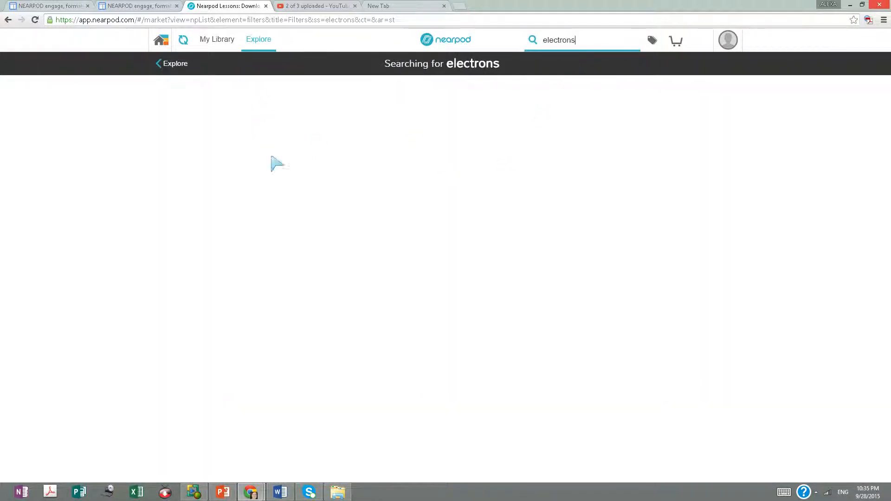
pyautogui.moveTo(526, 204)
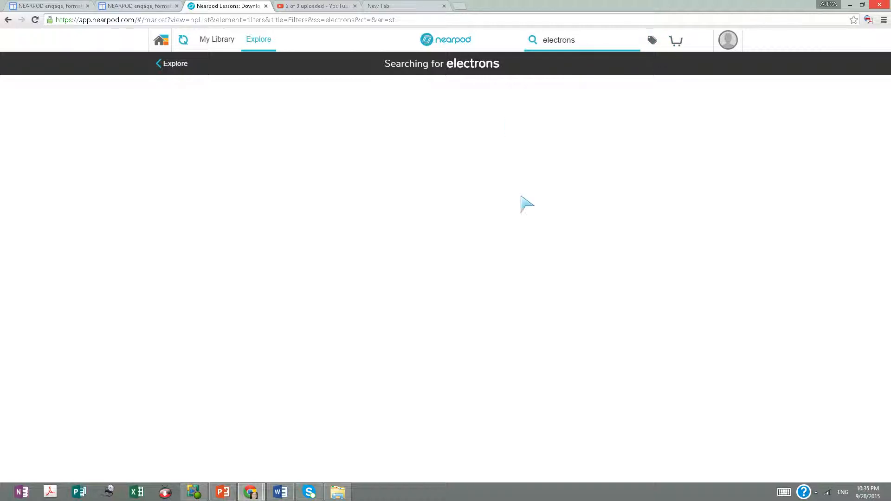
pyautogui.moveTo(363, 340)
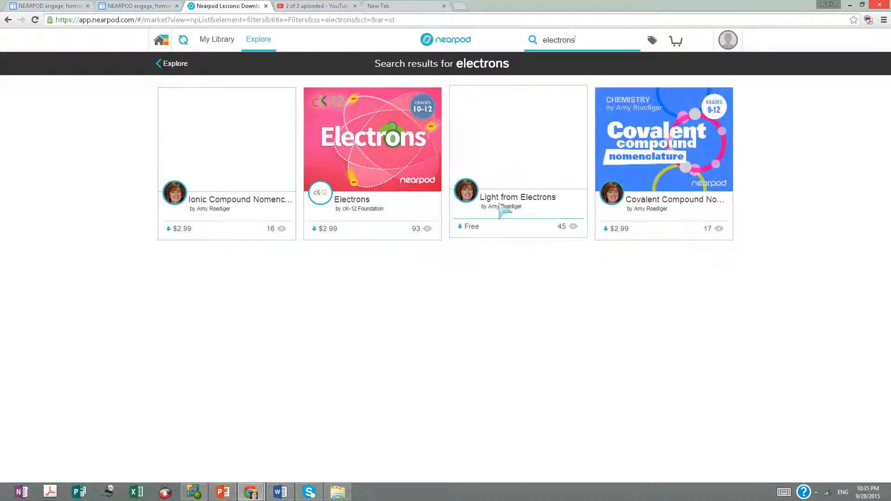
# Add the free Light from Electrons lesson to My Library from its Explore page.
pyautogui.click(517, 140)
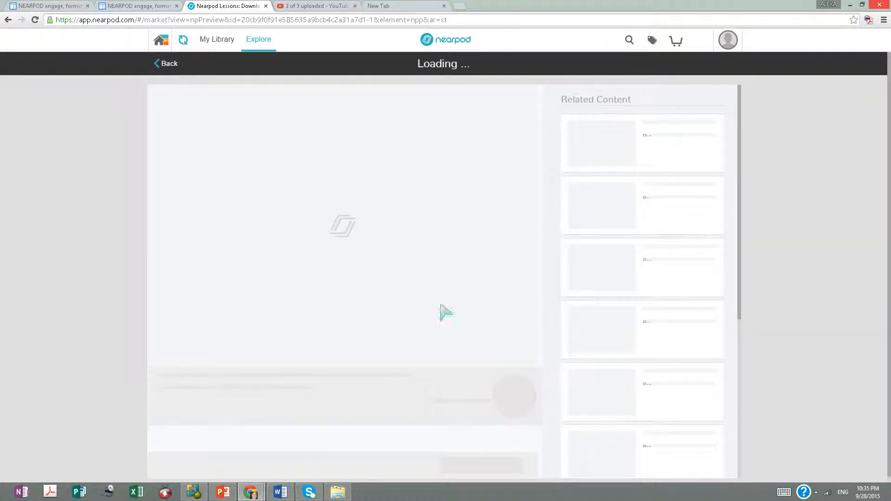
pyautogui.moveTo(712, 244)
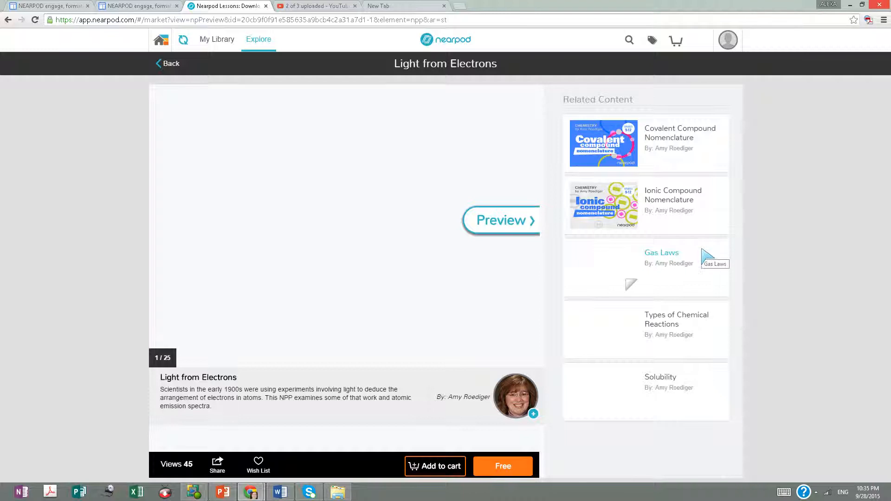
pyautogui.moveTo(562, 482)
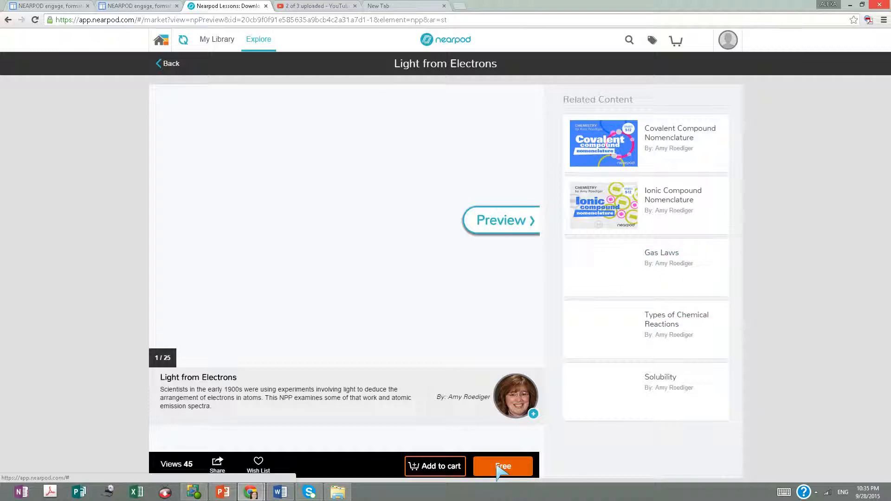
pyautogui.click(502, 465)
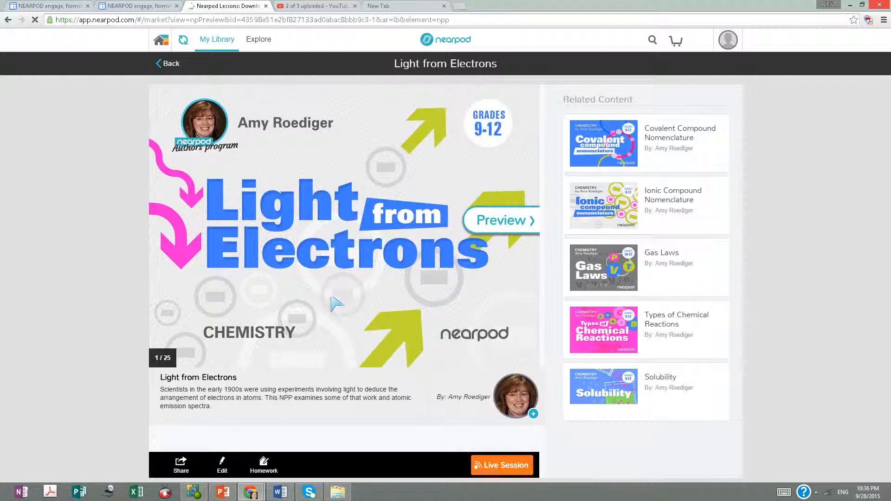
# Bring up the library copy of Light from Electrons and look through its slides.
pyautogui.click(221, 464)
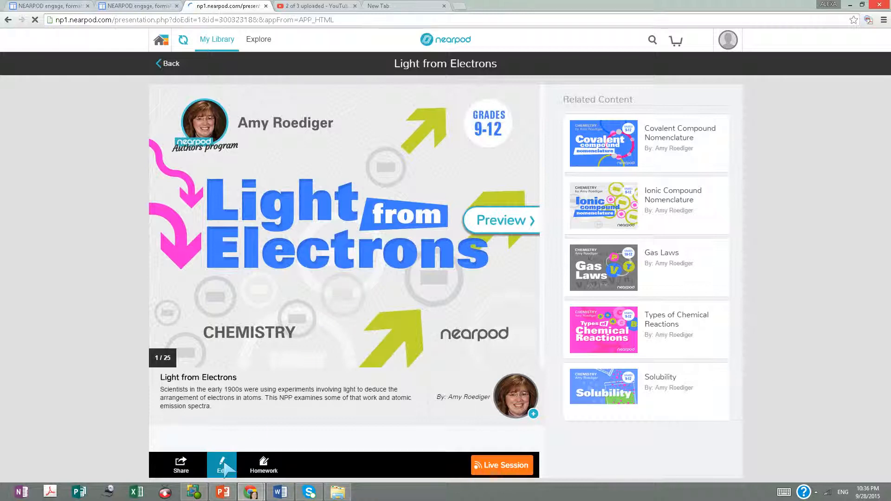
pyautogui.click(221, 464)
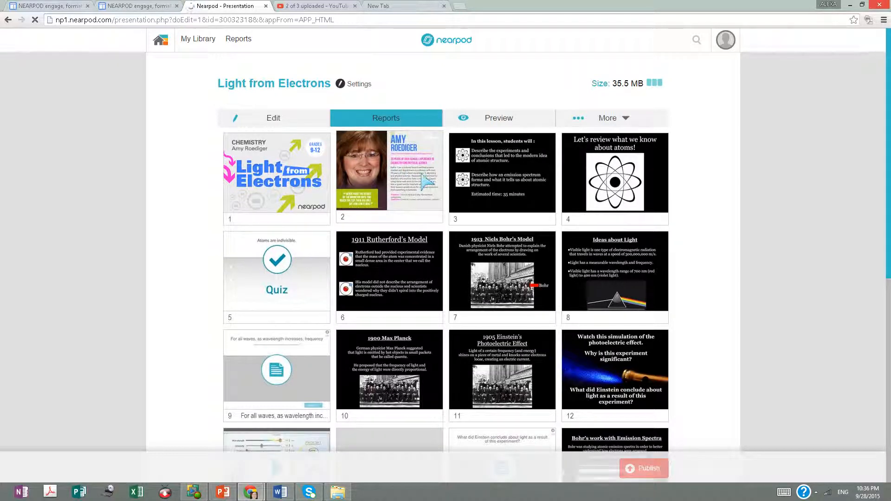
pyautogui.moveTo(390, 225)
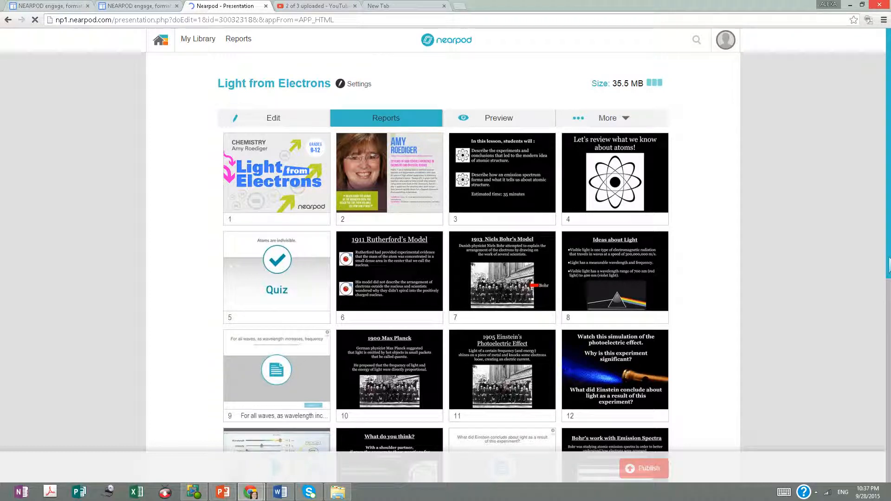
pyautogui.scroll(-3)
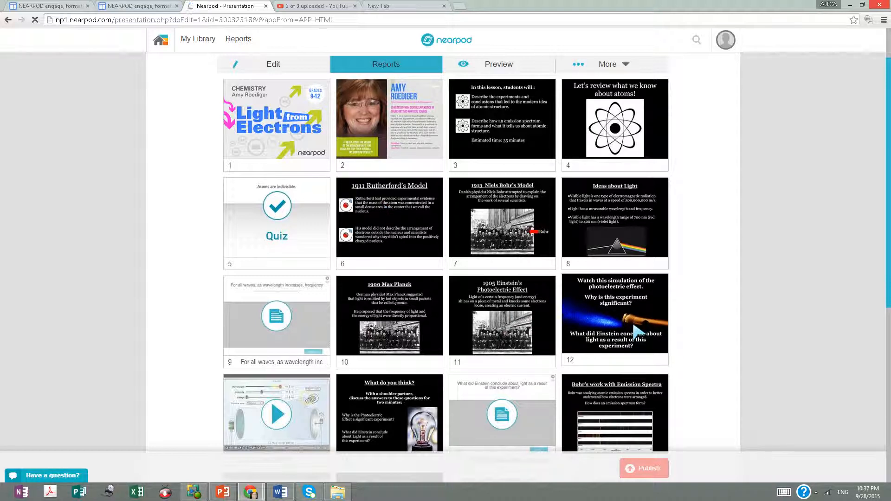
pyautogui.scroll(-3)
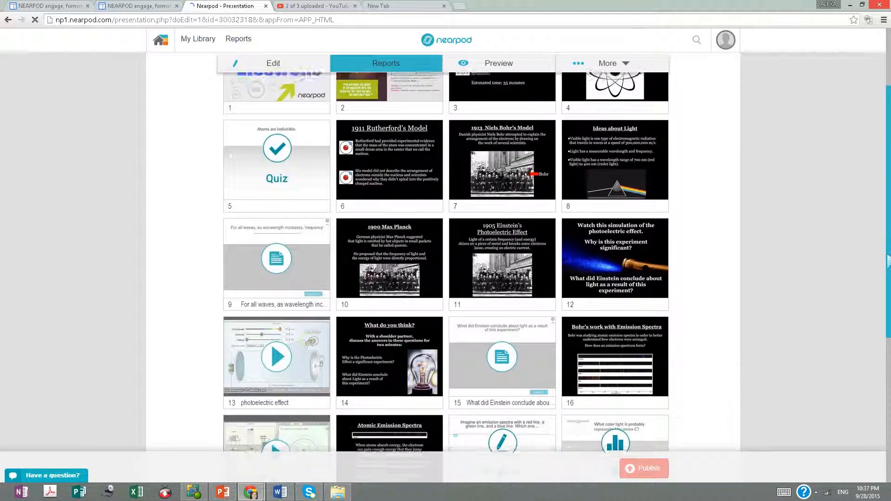
pyautogui.scroll(-3)
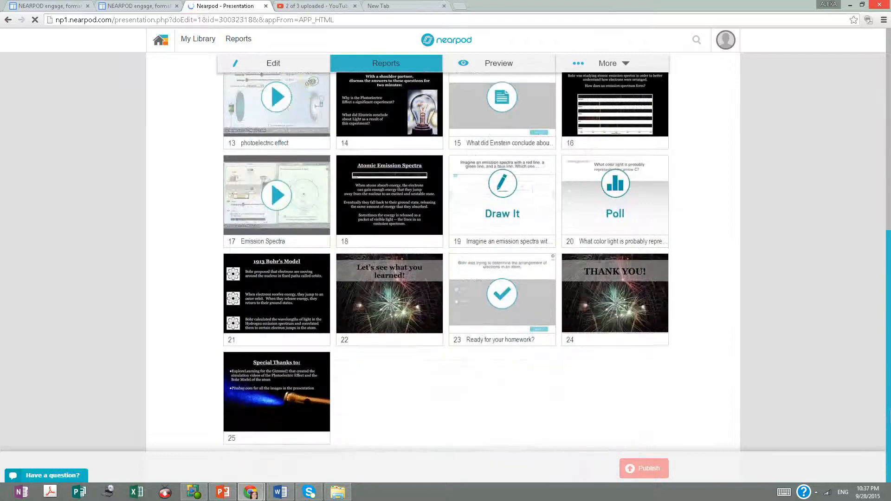
pyautogui.scroll(3)
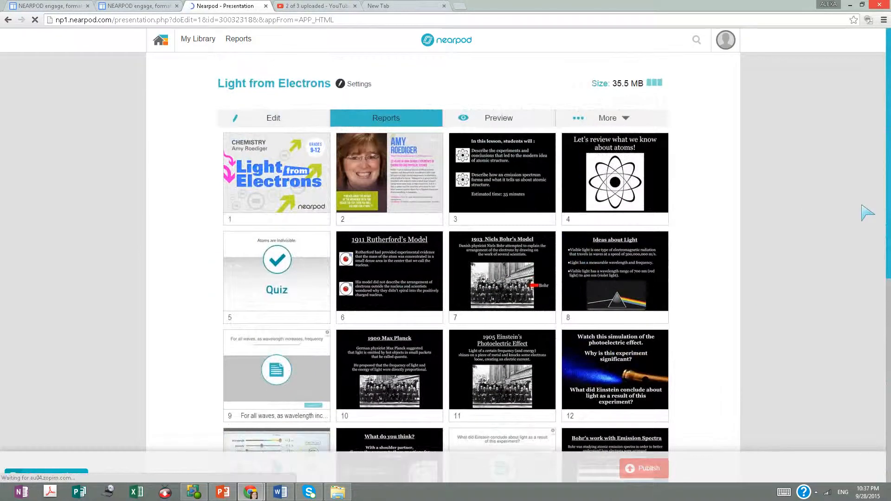
pyautogui.scroll(-3)
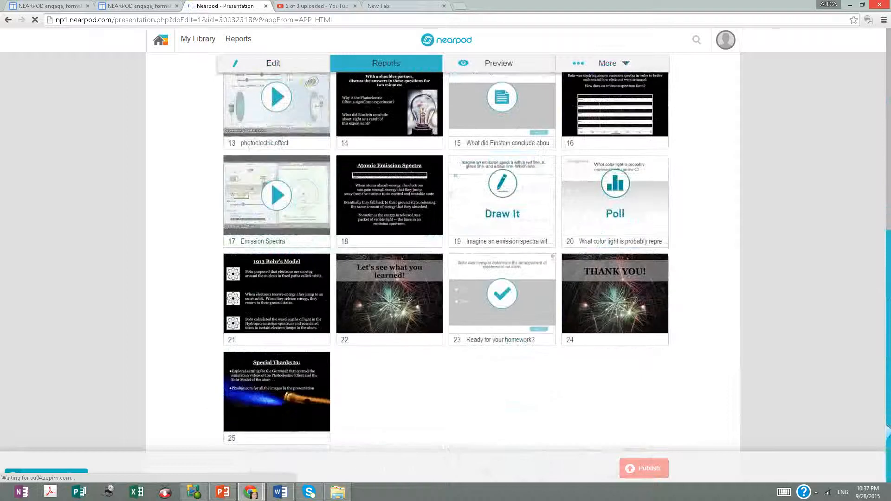
pyautogui.scroll(3)
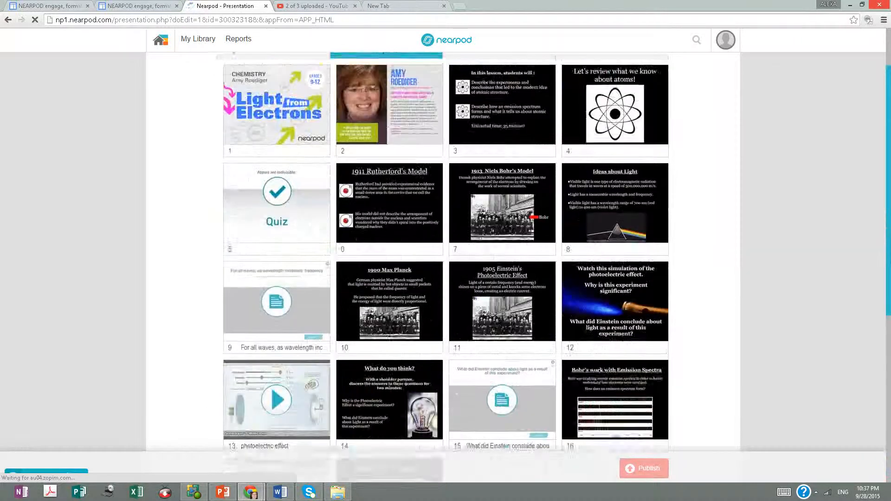
pyautogui.scroll(3)
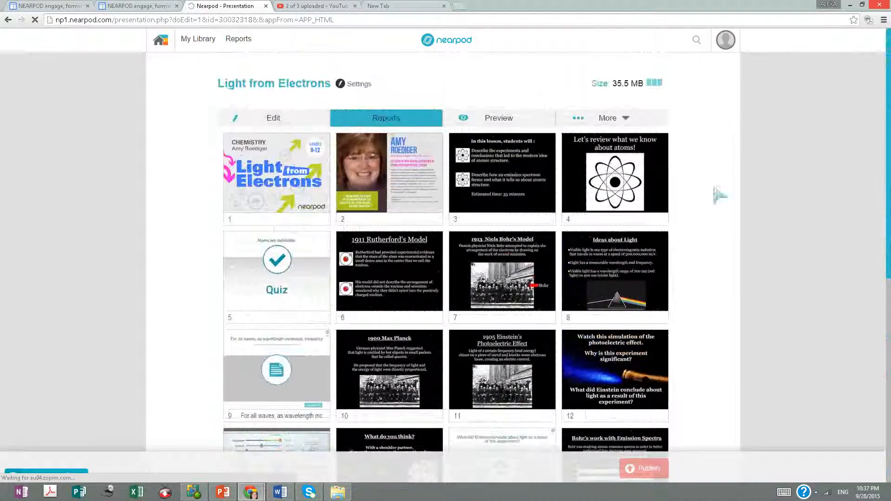
# Unpublish the lesson for editing and select the empty Add Slide slot.
pyautogui.click(273, 118)
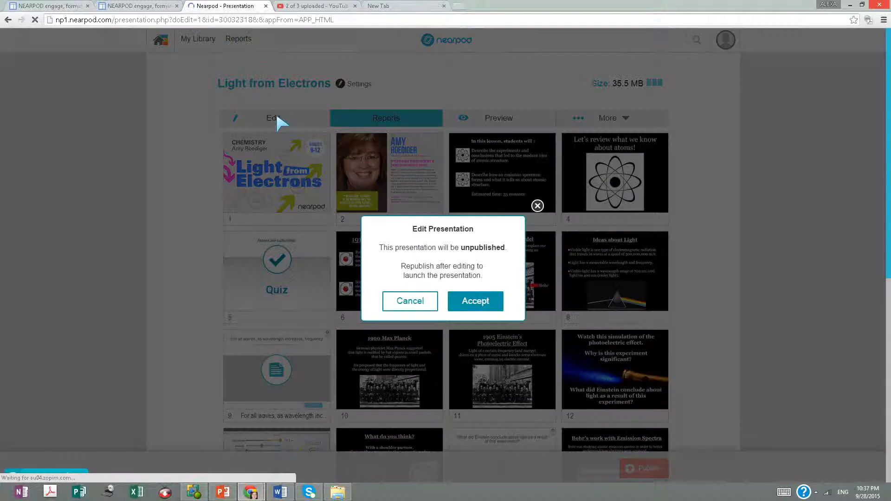
pyautogui.moveTo(475, 300)
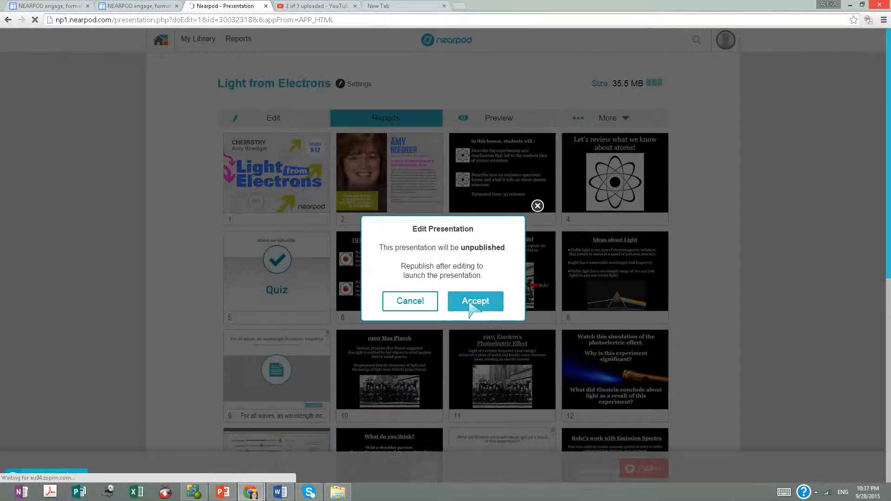
pyautogui.click(475, 300)
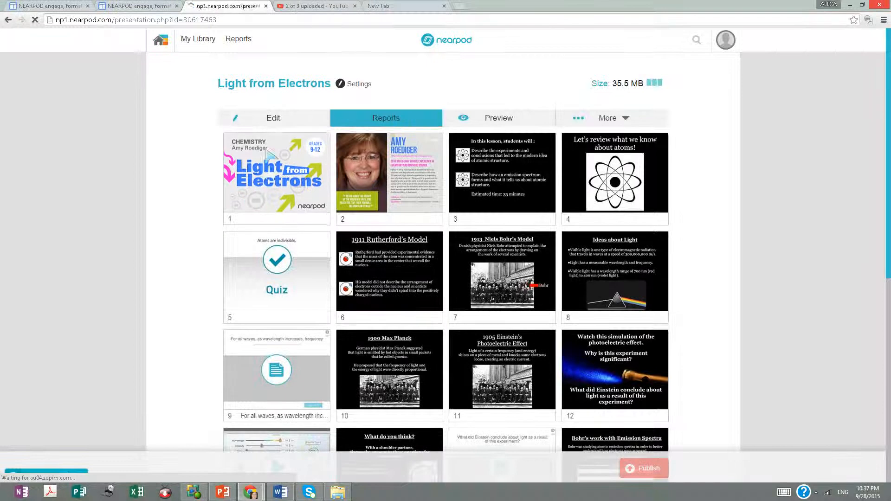
pyautogui.click(272, 118)
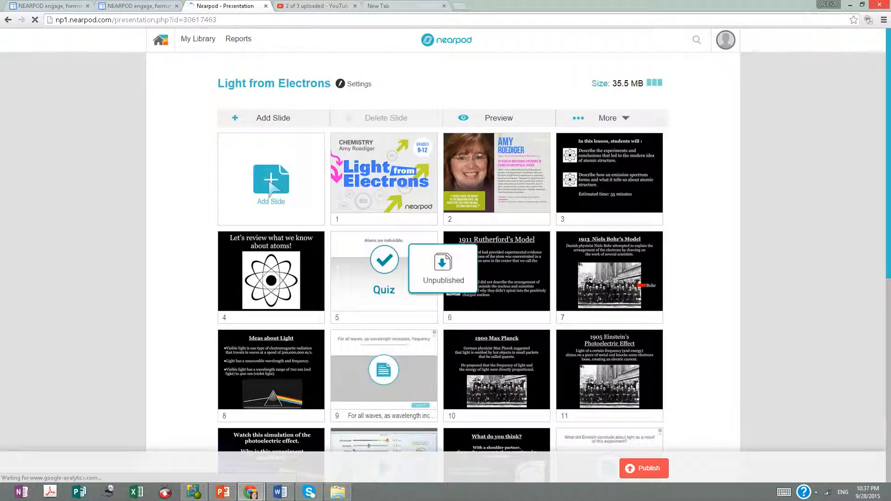
pyautogui.click(271, 179)
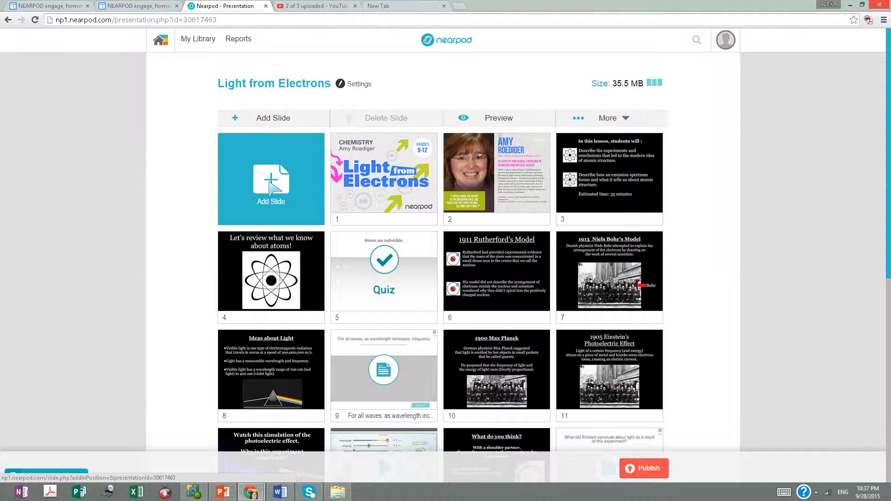
pyautogui.click(271, 180)
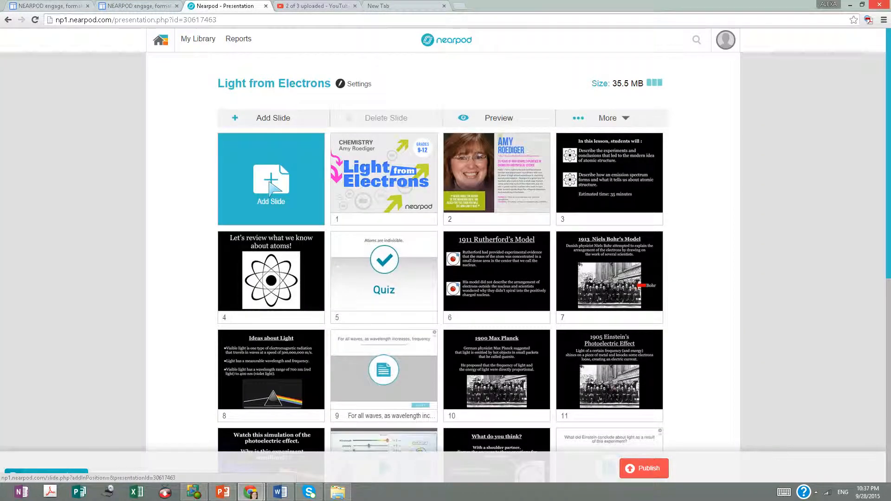
# Choose a Draw It activity as the new slide's type.
pyautogui.click(271, 179)
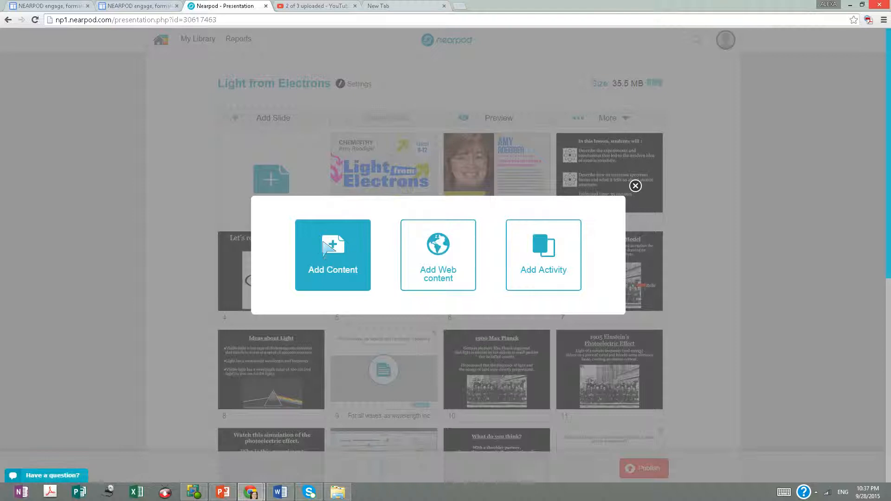
pyautogui.moveTo(543, 255)
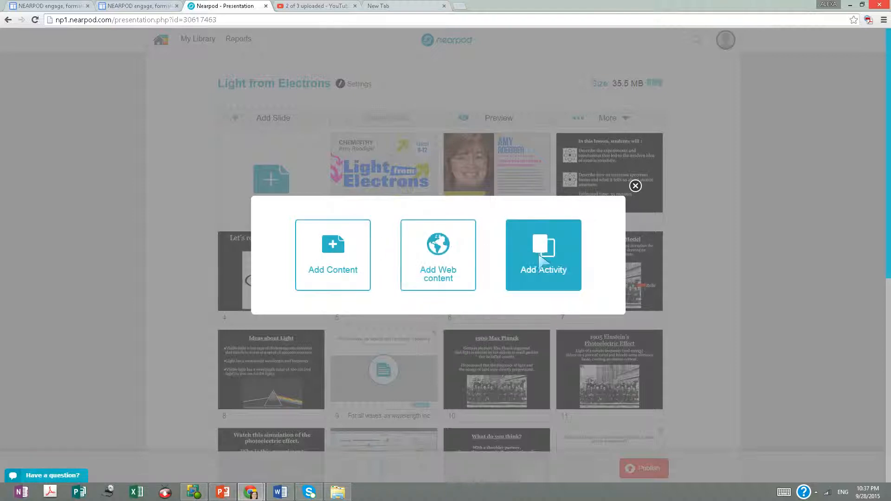
pyautogui.click(542, 254)
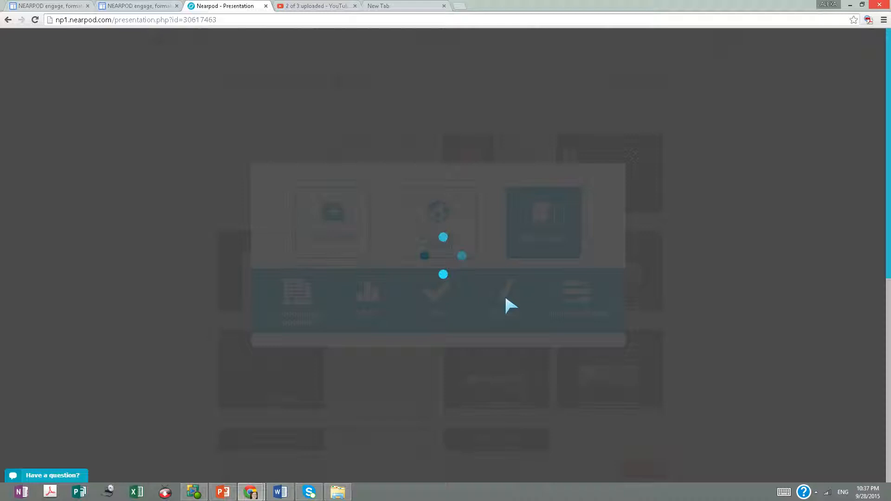
pyautogui.click(438, 295)
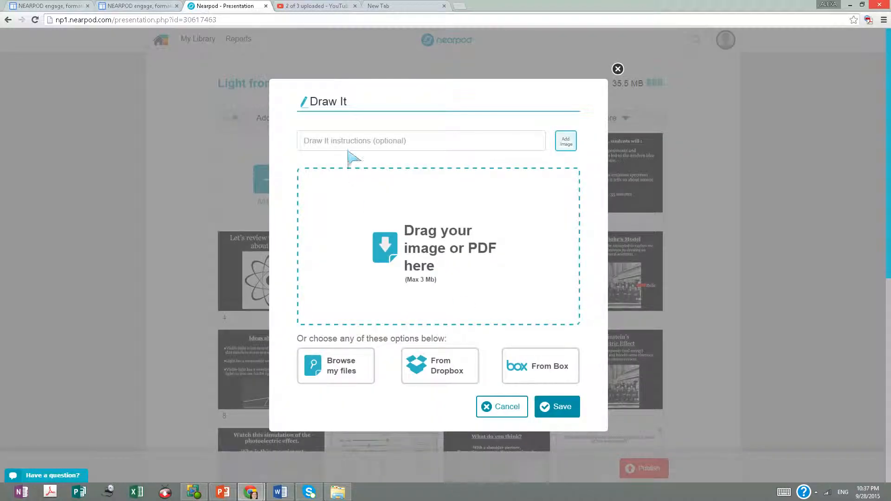
# Save the Draw It slide with the prompt 'draw a simulation of the photoelectric effect'.
pyautogui.click(421, 140)
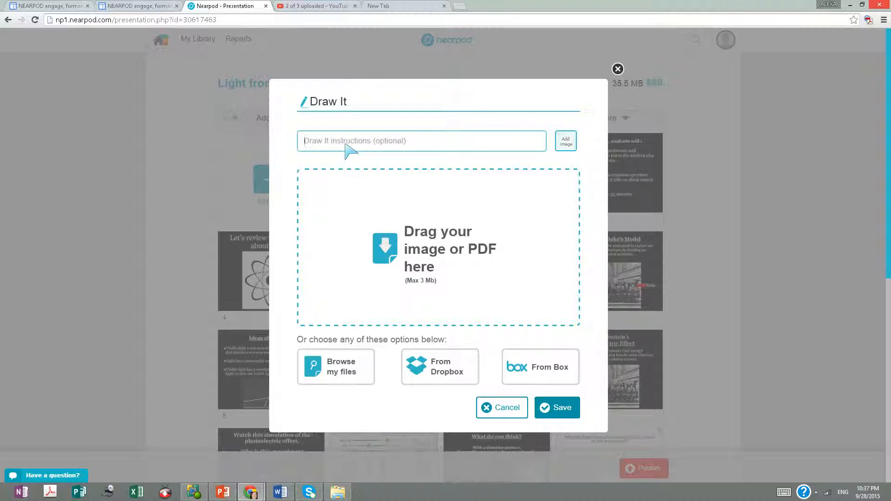
pyautogui.write('draw')
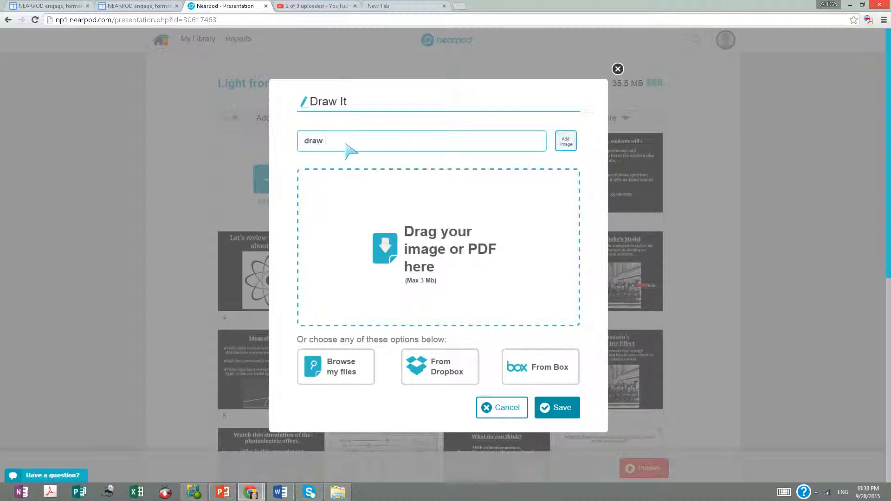
pyautogui.write('a sim')
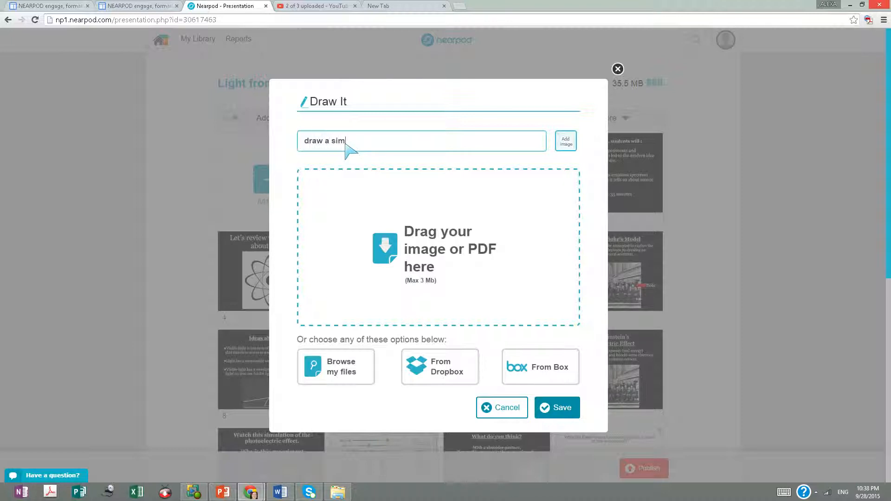
pyautogui.write('ulation o')
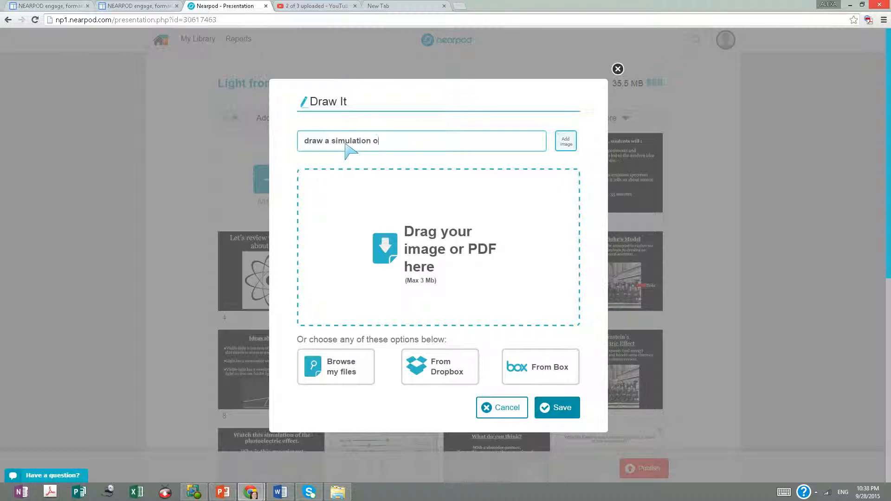
pyautogui.write('f the')
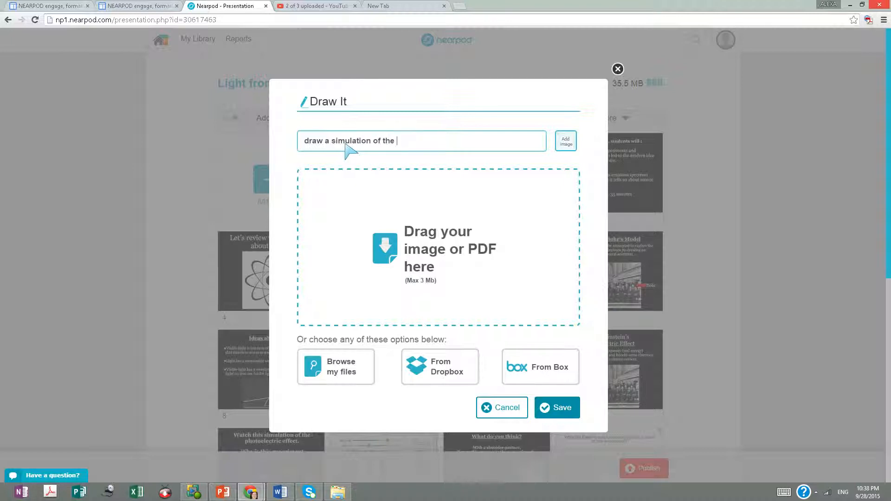
pyautogui.write('photoe!')
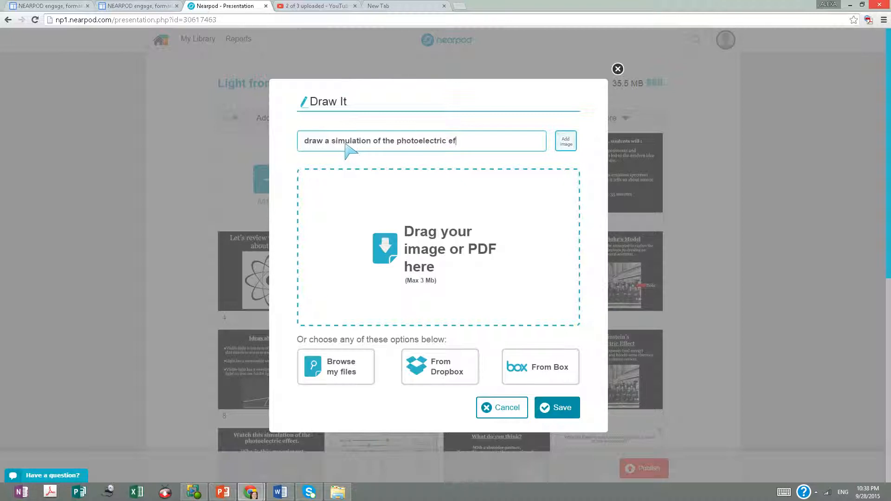
pyautogui.write('fect')
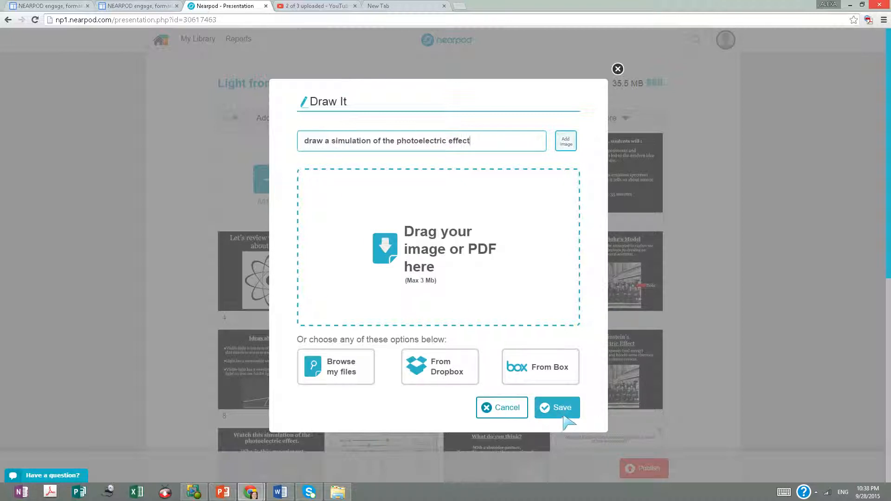
pyautogui.moveTo(294, 350)
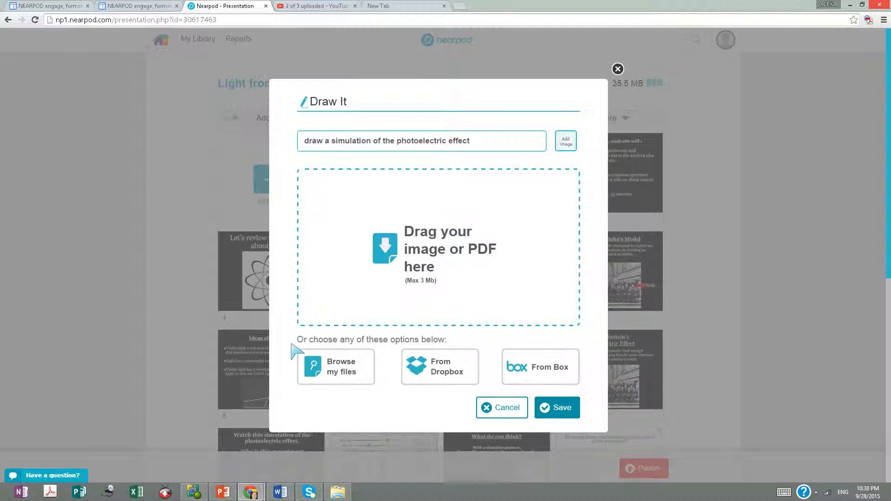
pyautogui.moveTo(386, 235)
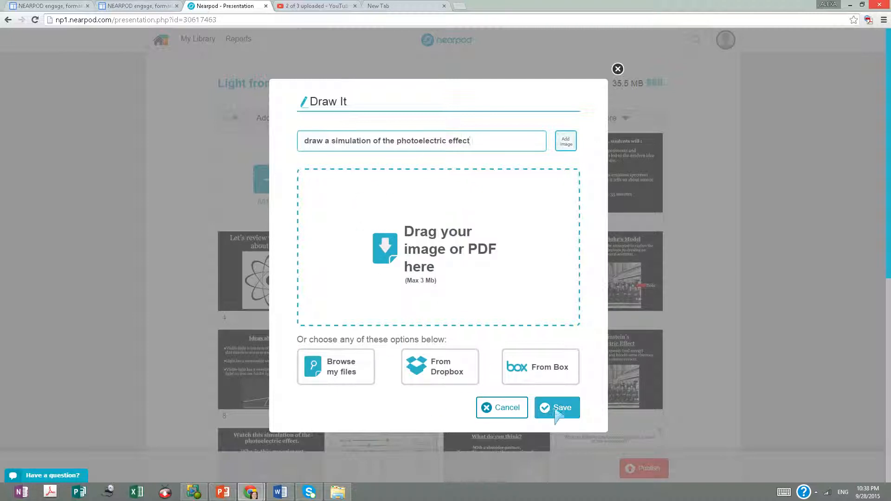
pyautogui.click(556, 407)
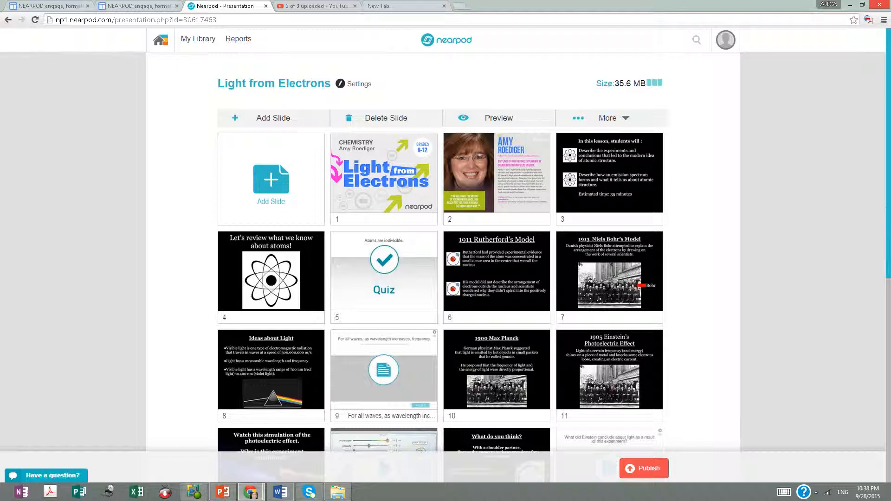
# Locate the Draw It slide at position 13 and select the THANK YOU slide for removal.
pyautogui.scroll(-3)
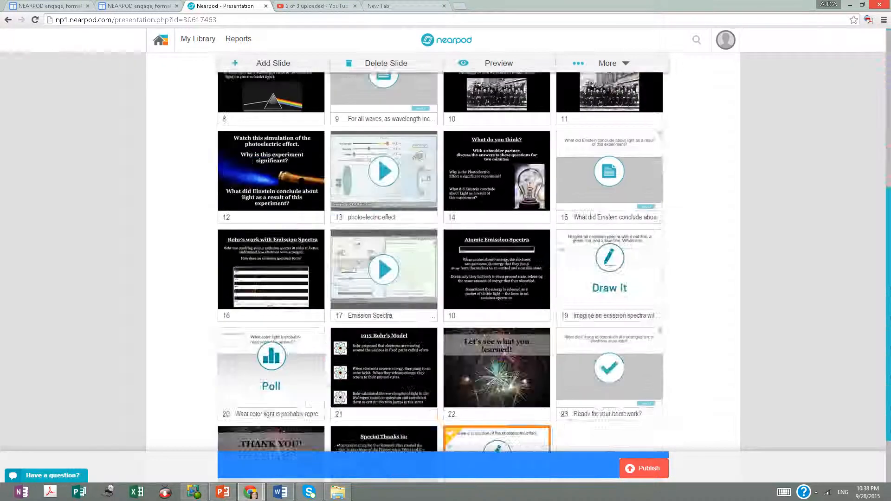
pyautogui.scroll(3)
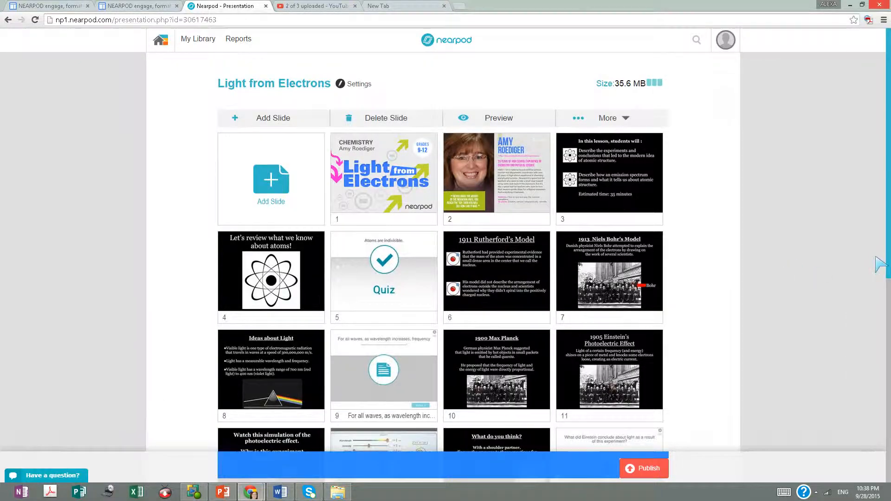
pyautogui.scroll(-3)
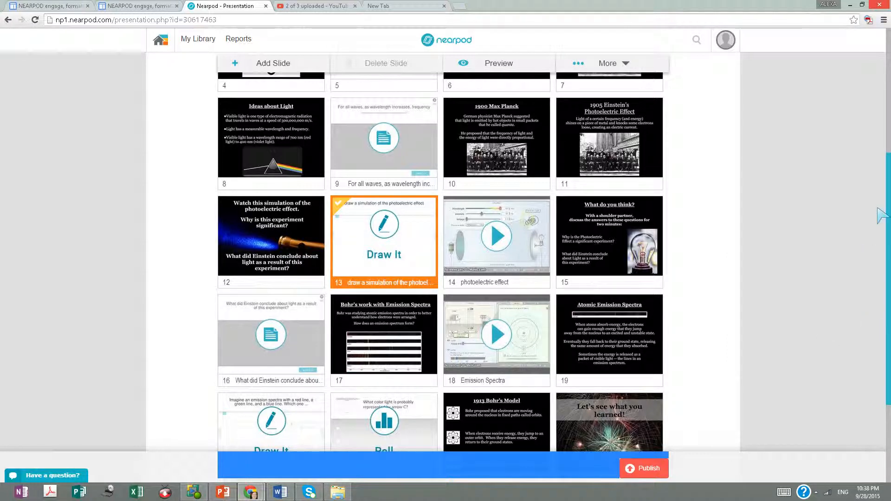
pyautogui.scroll(-3)
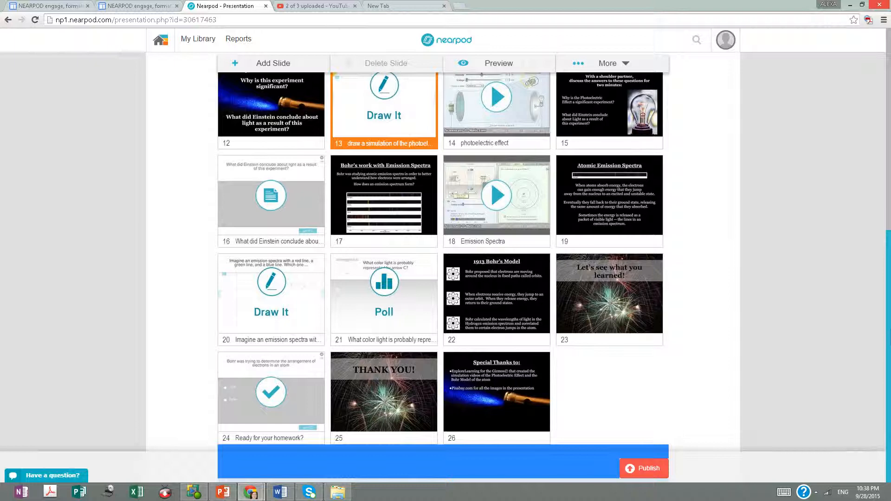
pyautogui.click(383, 396)
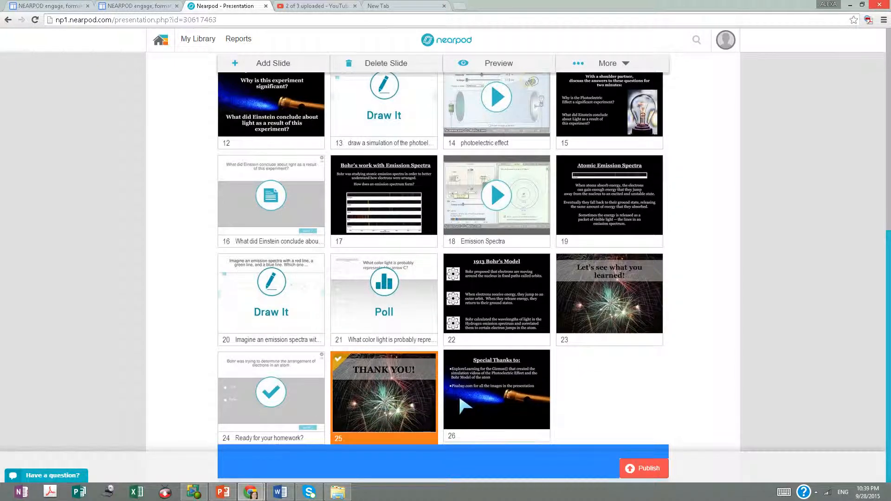
# Delete the THANK YOU slide and move the photoelectric effect video to slide 12.
pyautogui.click(385, 63)
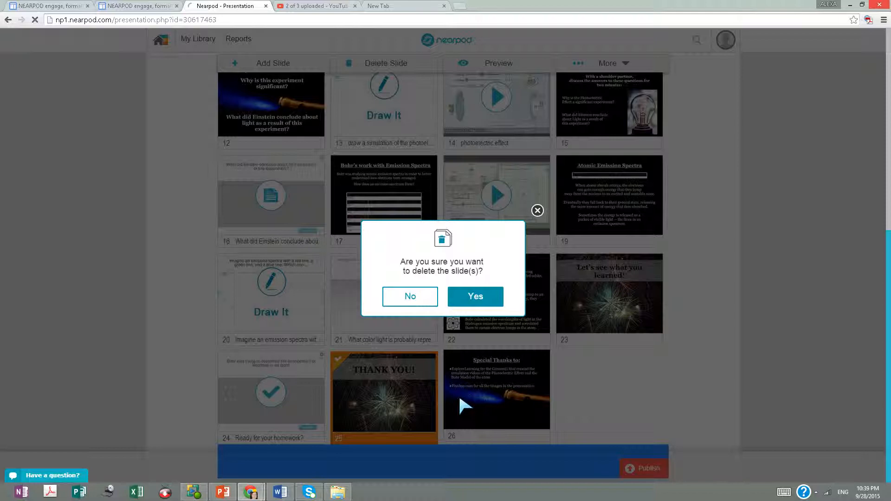
pyautogui.click(475, 296)
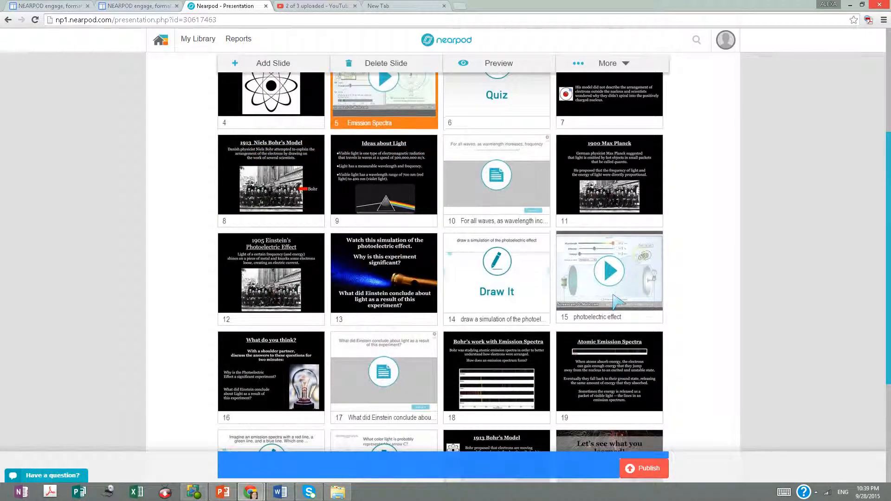
pyautogui.click(609, 271)
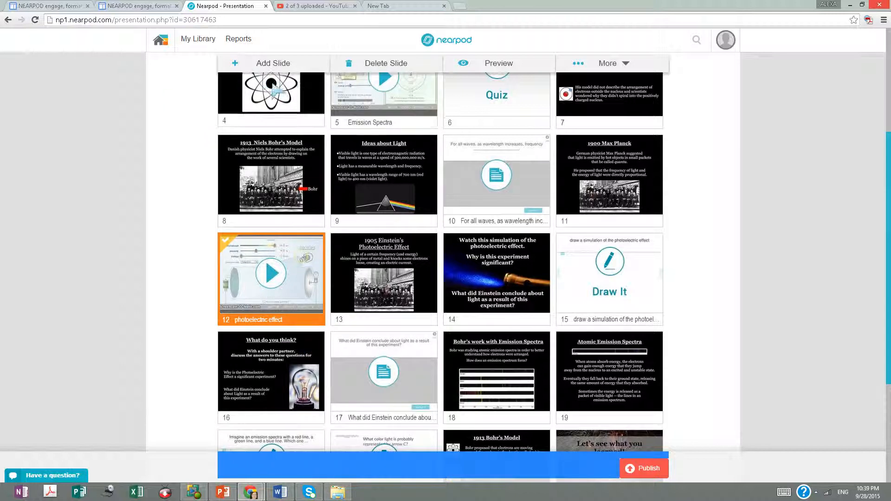
pyautogui.scroll(-3)
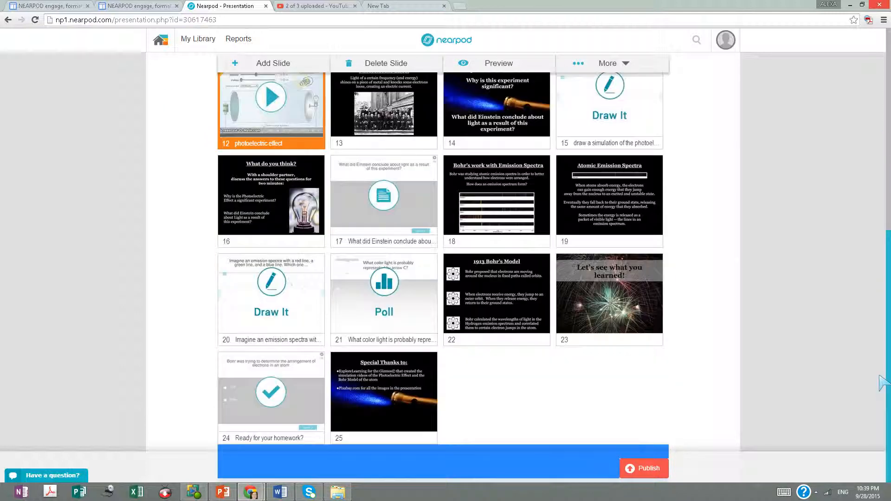
# Republish the edited lesson so it shows as published in My Library.
pyautogui.click(644, 468)
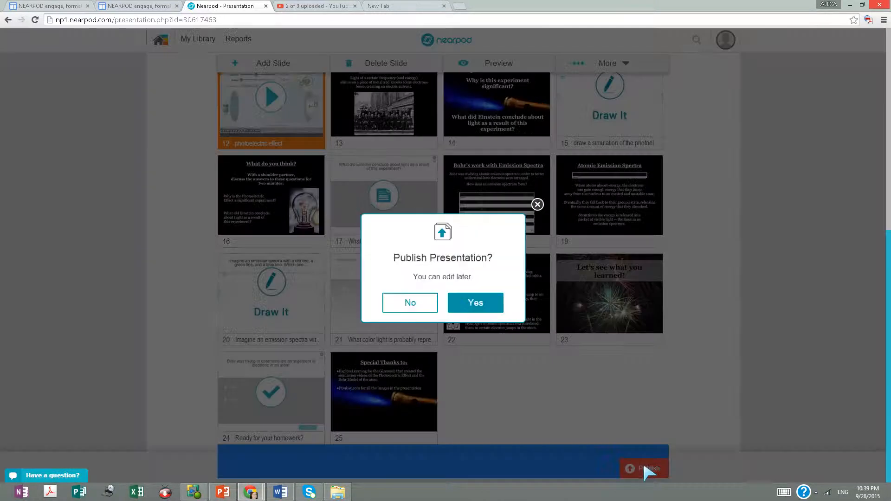
pyautogui.click(474, 303)
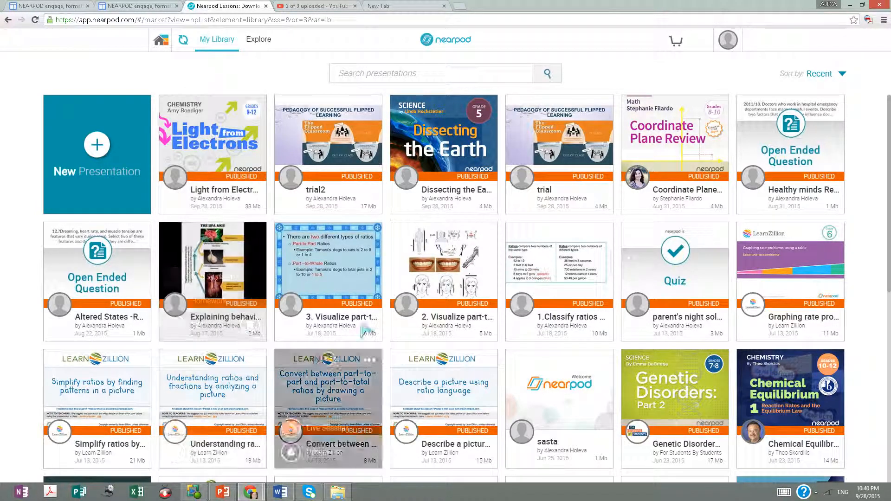
pyautogui.moveTo(445, 153)
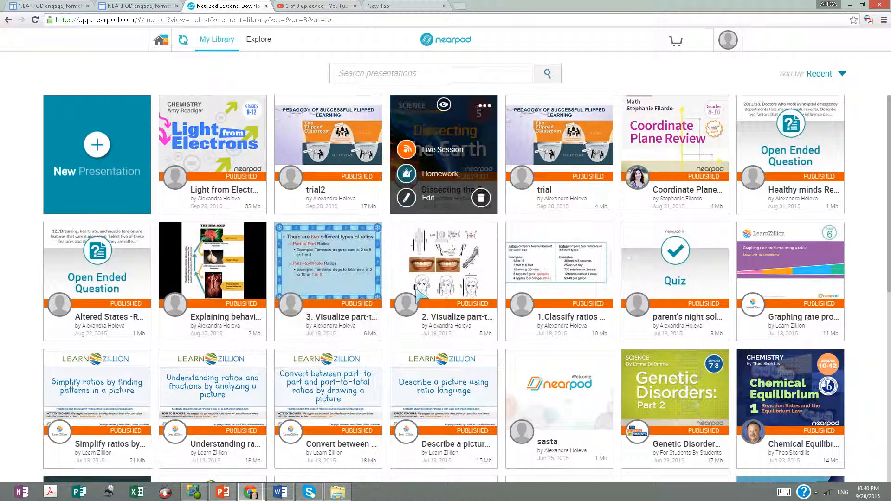